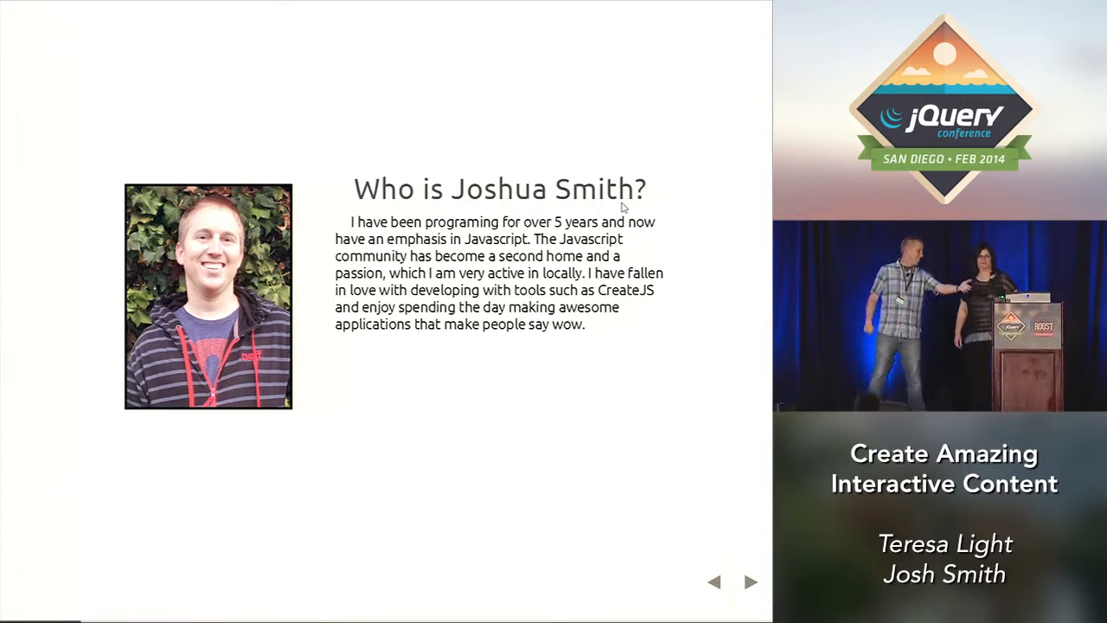
click(750, 582)
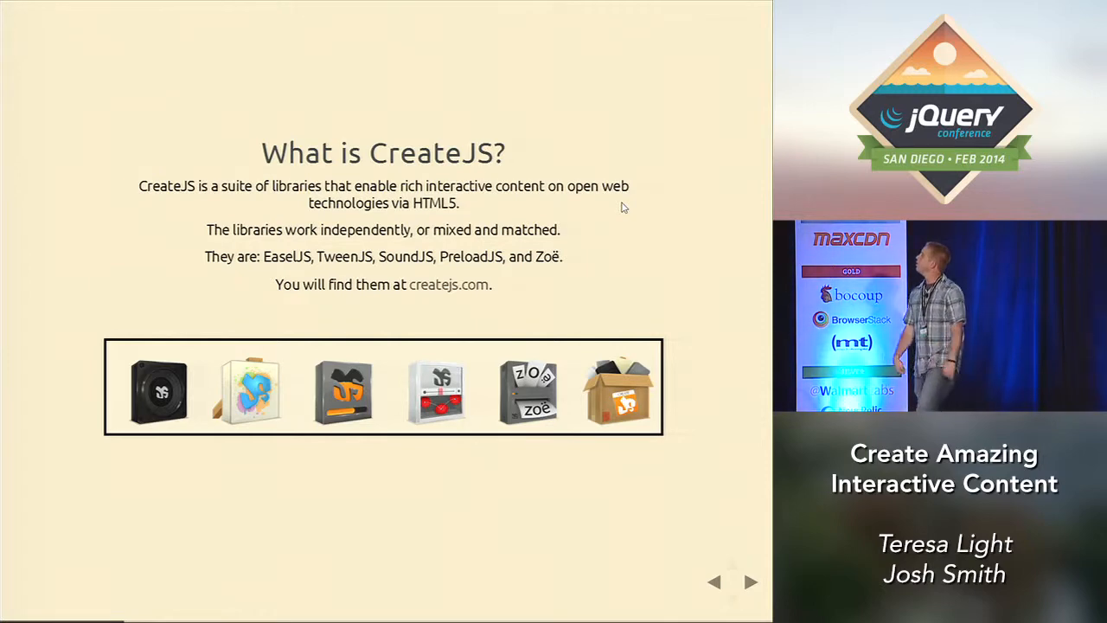
click(750, 581)
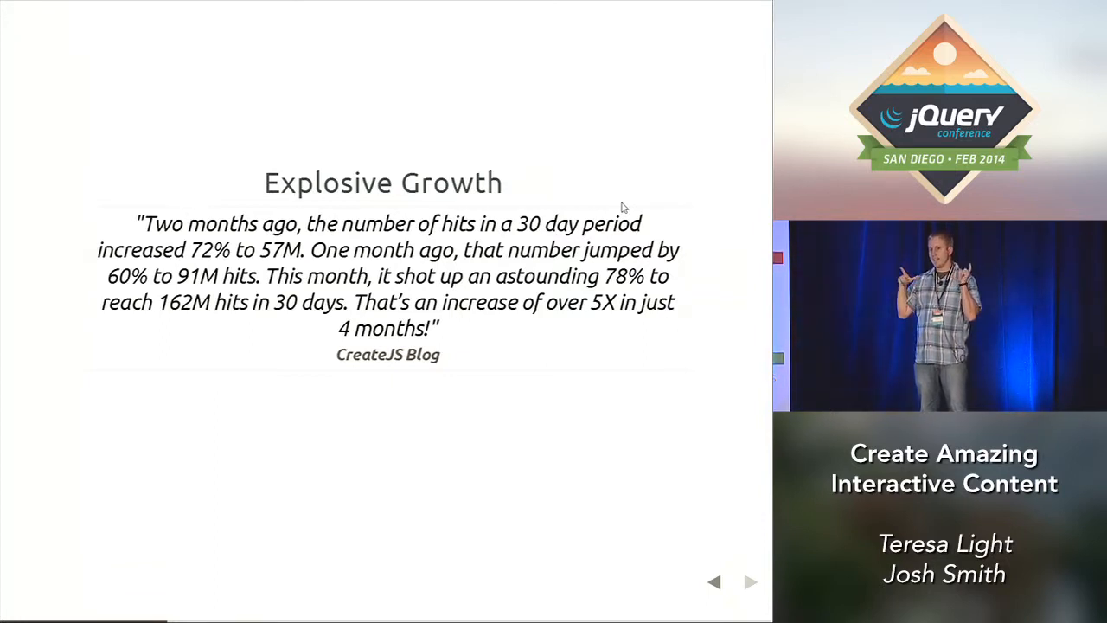
click(749, 581)
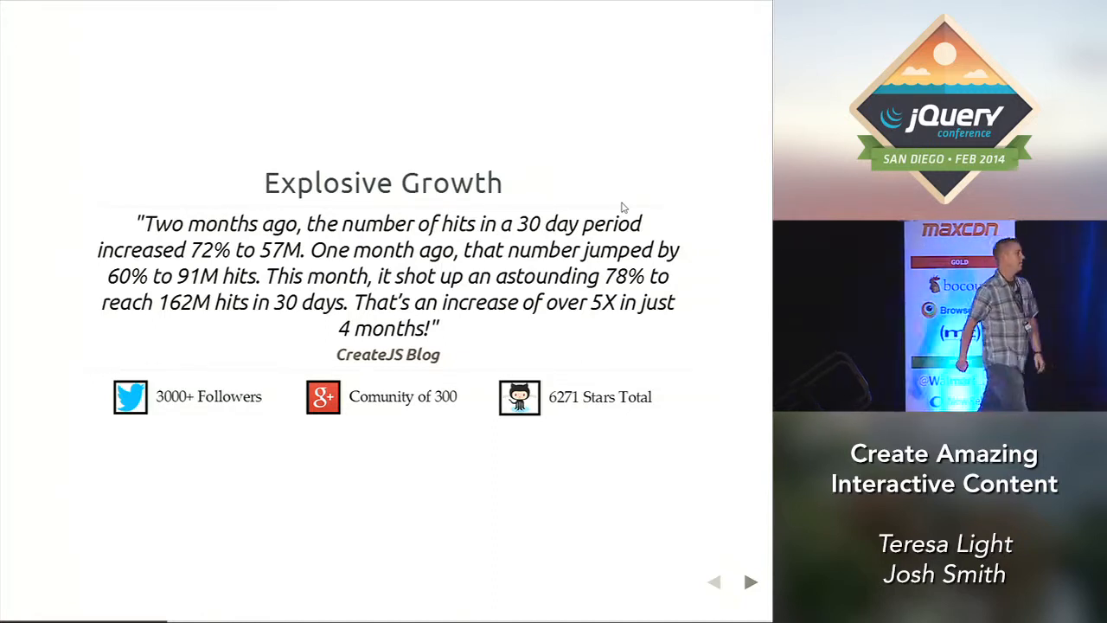
click(749, 581)
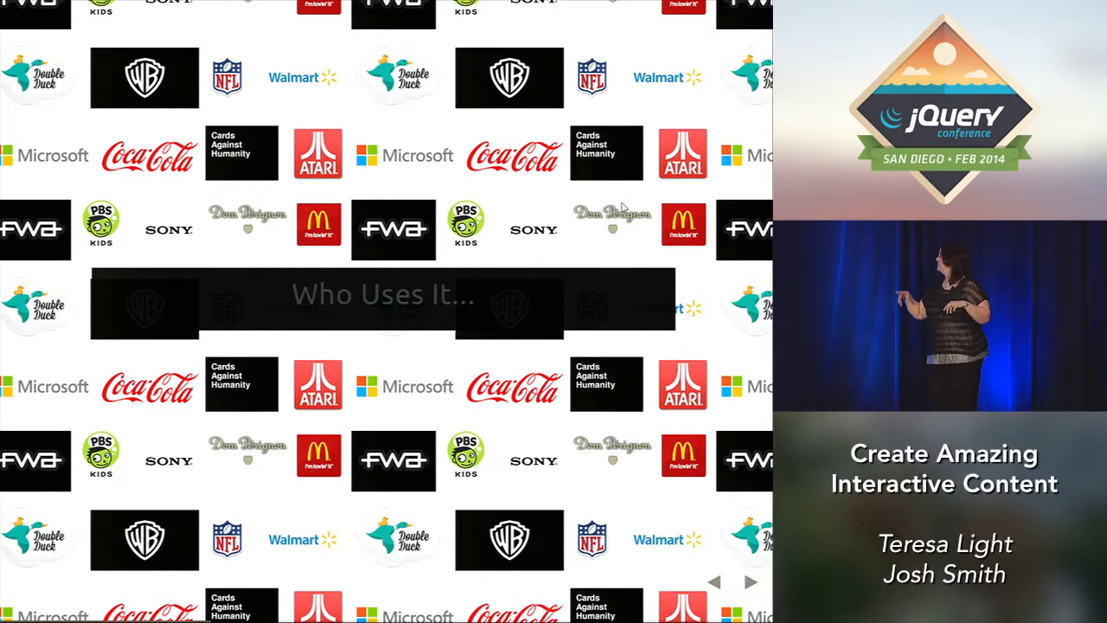
click(749, 581)
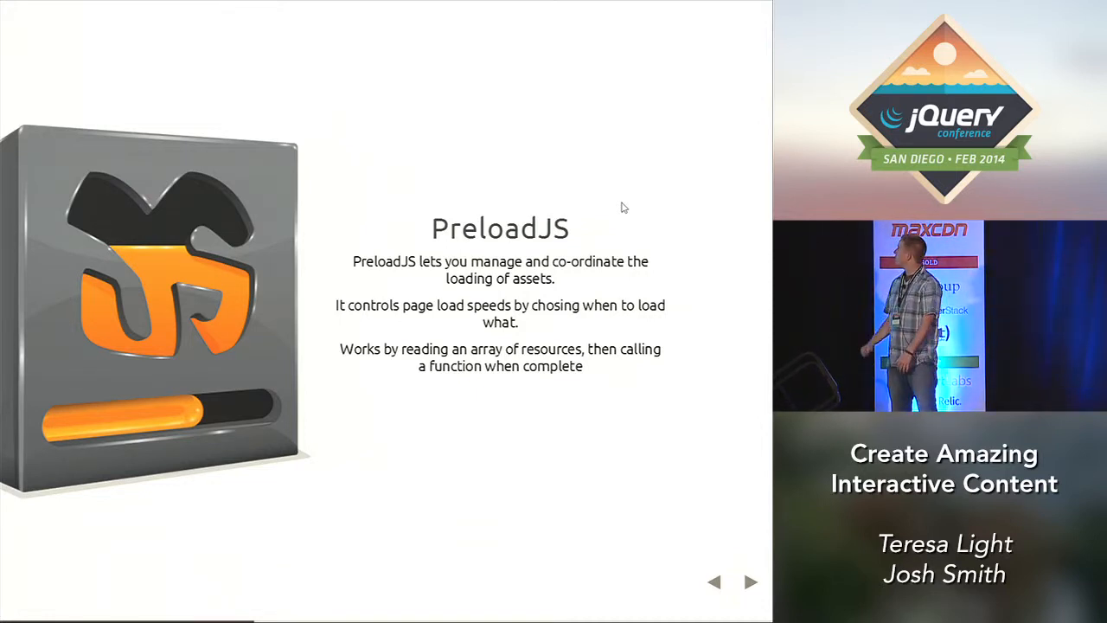
click(749, 582)
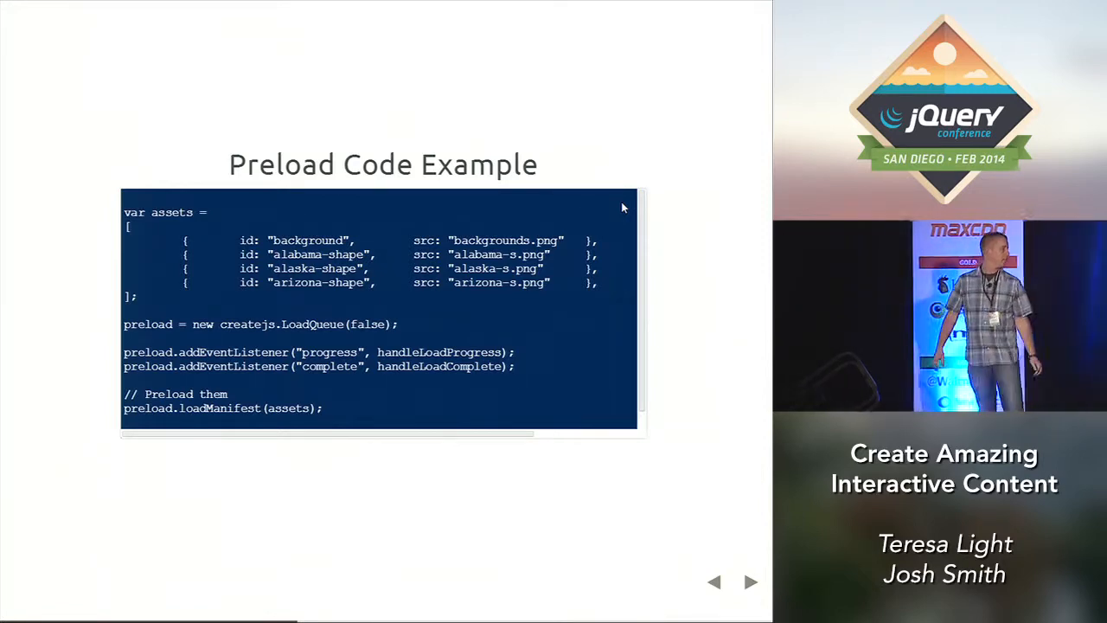
click(749, 581)
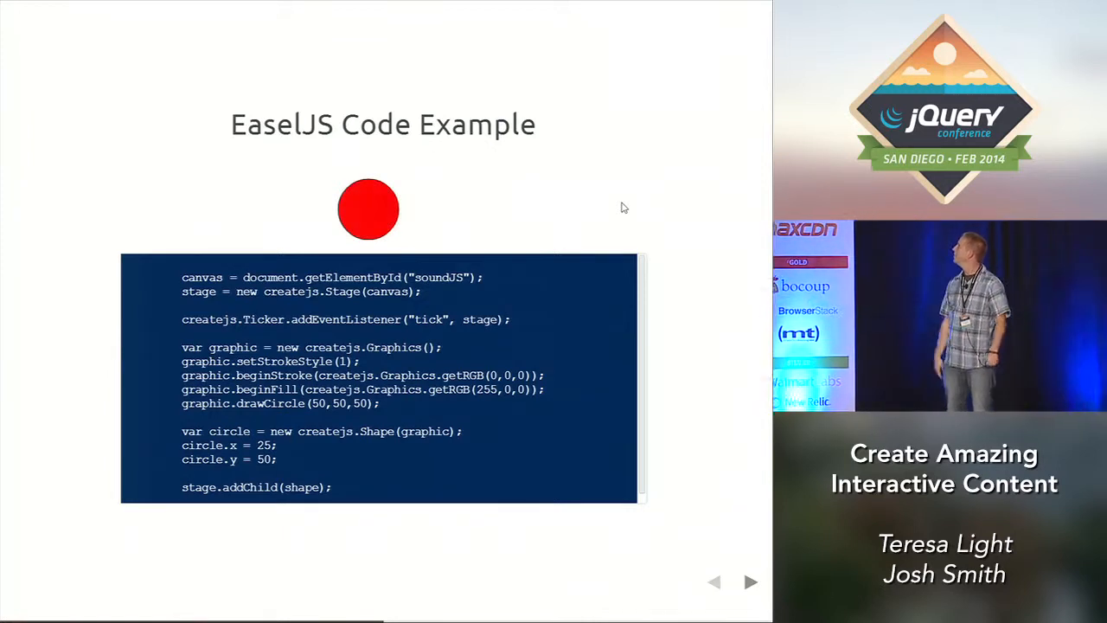
click(749, 581)
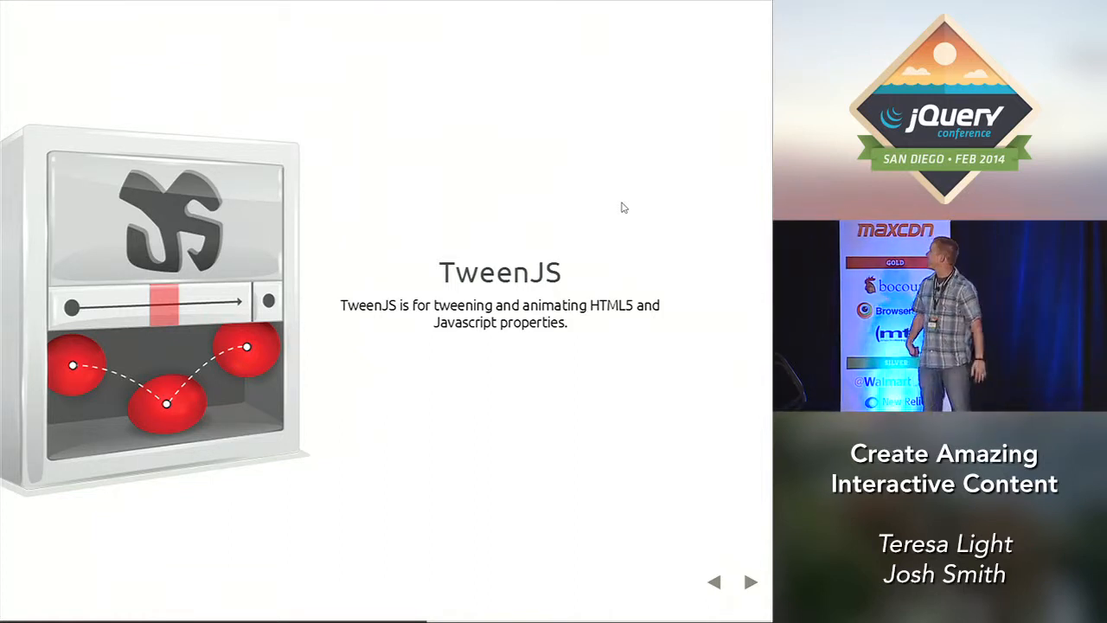
click(749, 581)
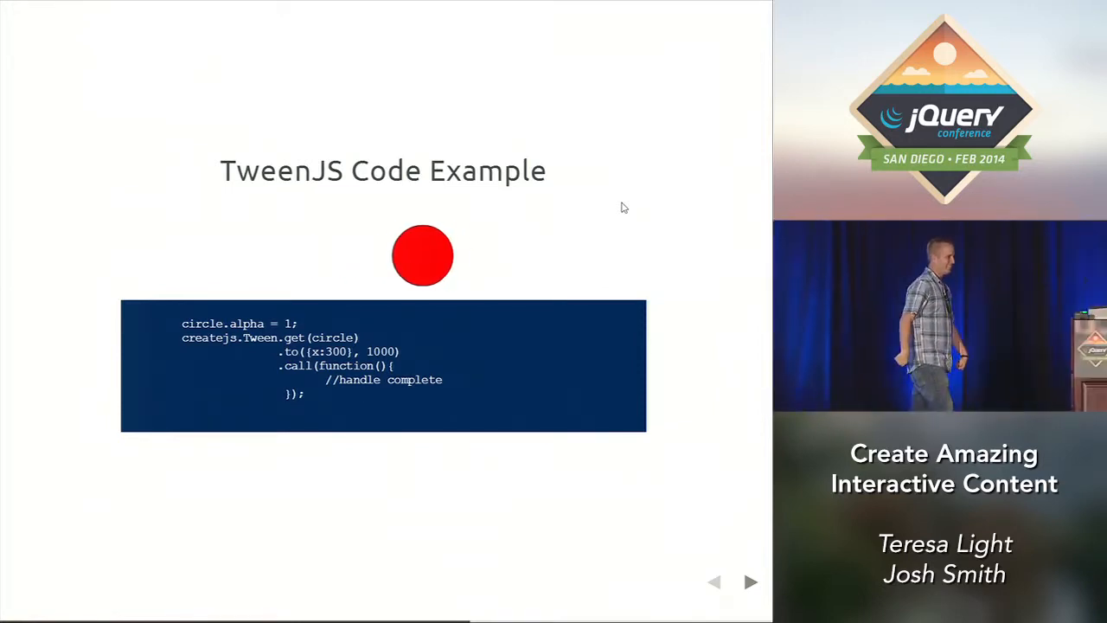
click(750, 581)
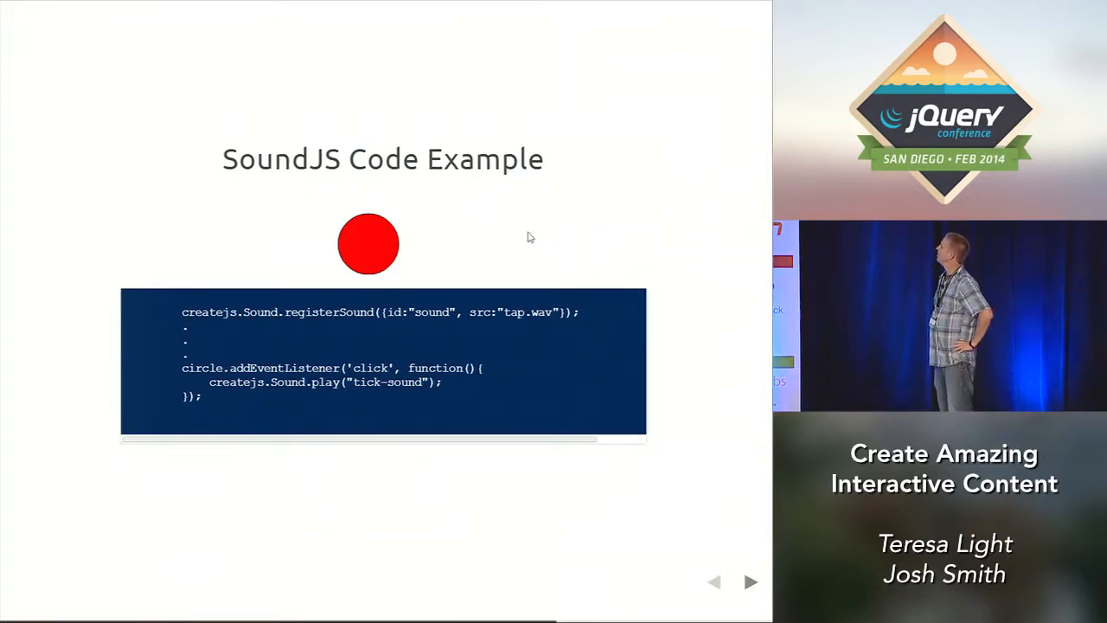
mouse_move(365, 130)
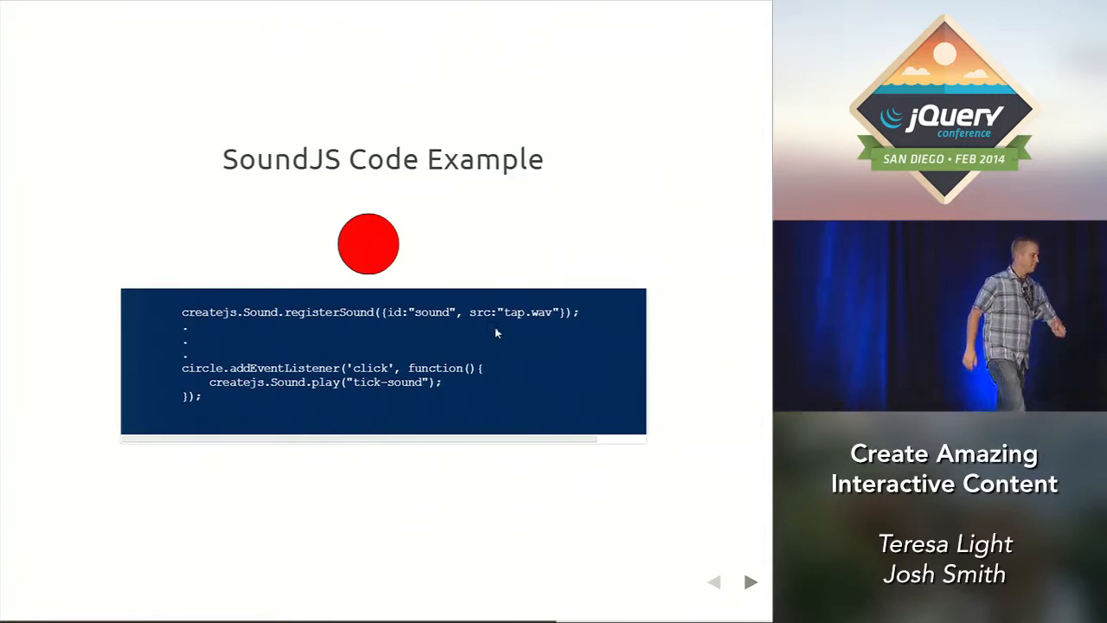
mouse_move(305, 260)
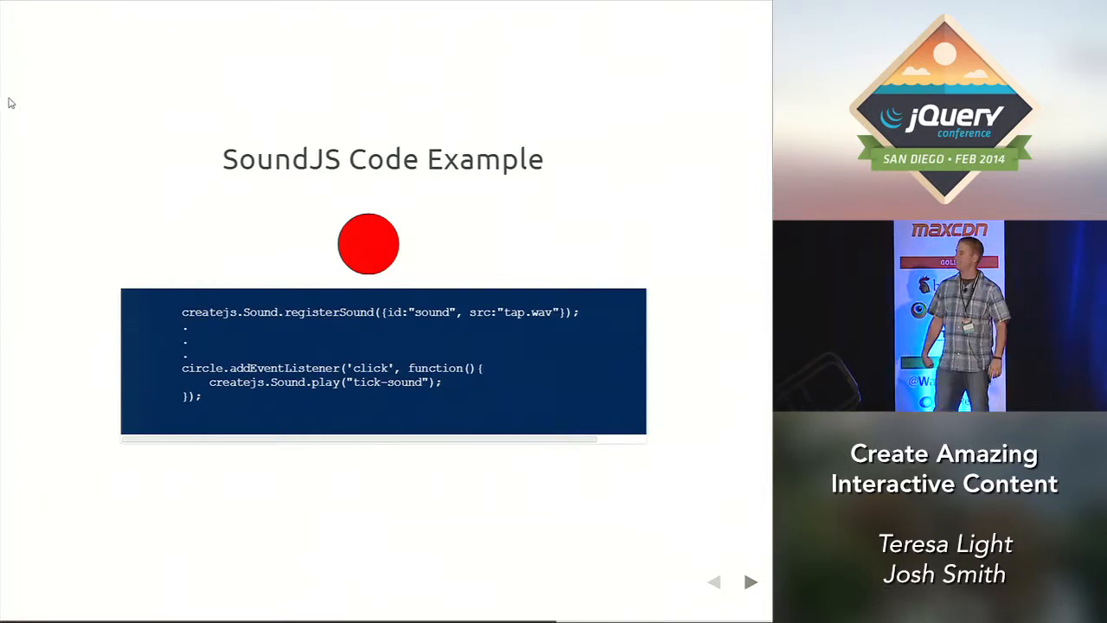
click(750, 581)
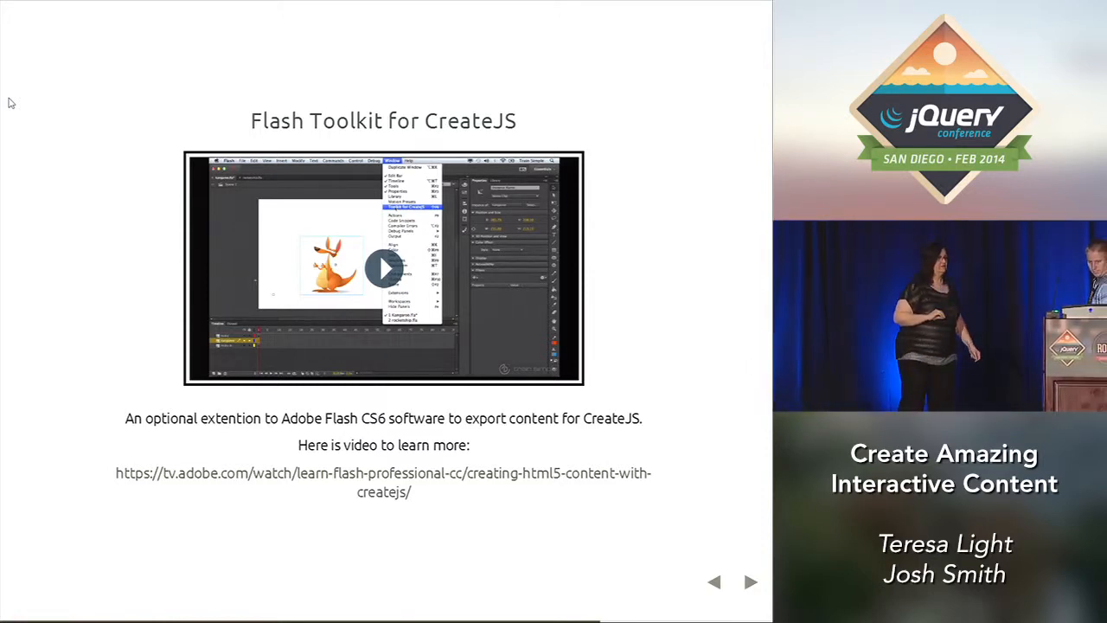
click(750, 581)
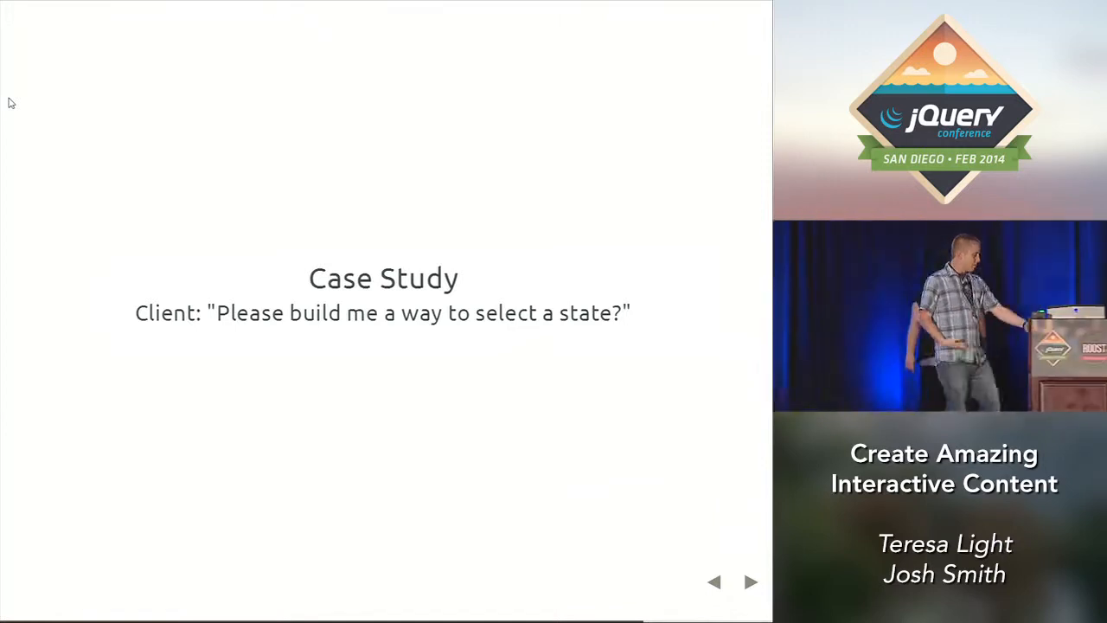
click(749, 582)
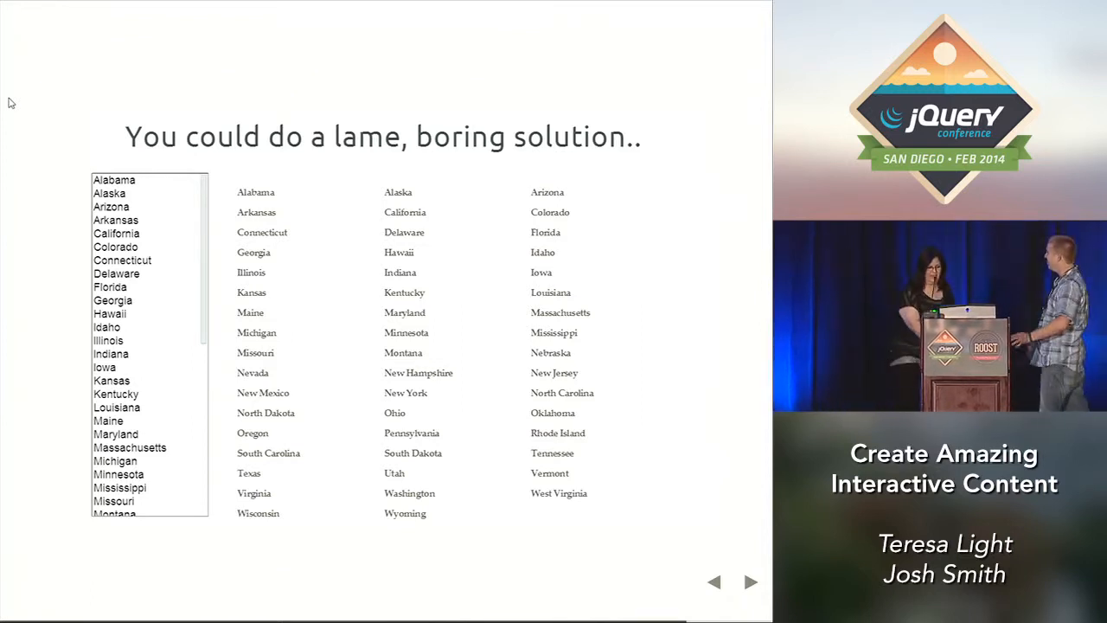
click(750, 581)
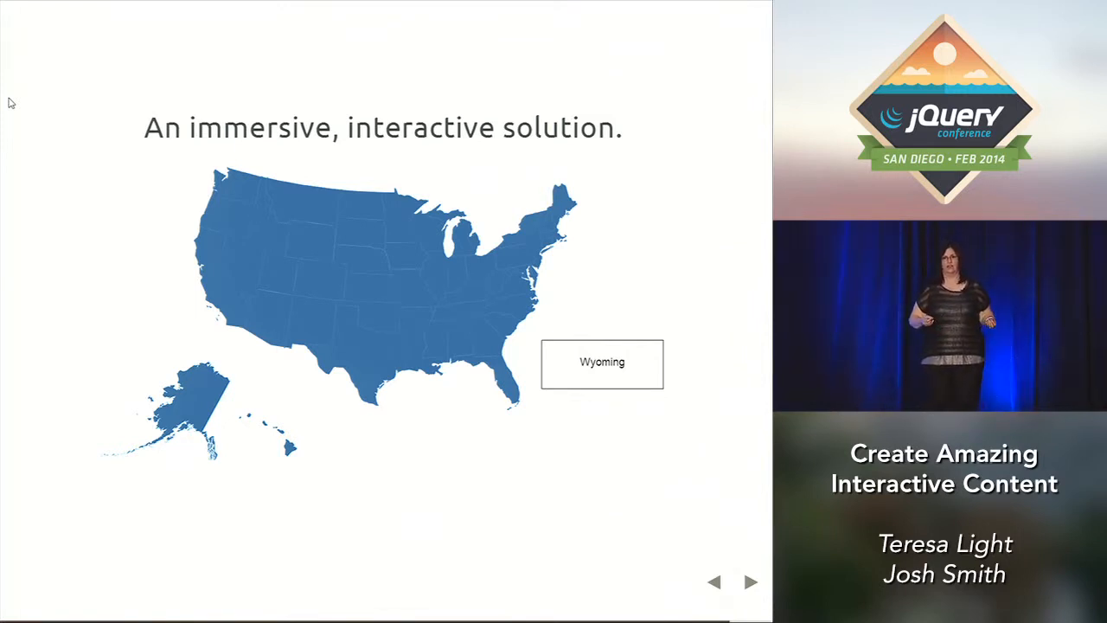
mouse_move(73, 32)
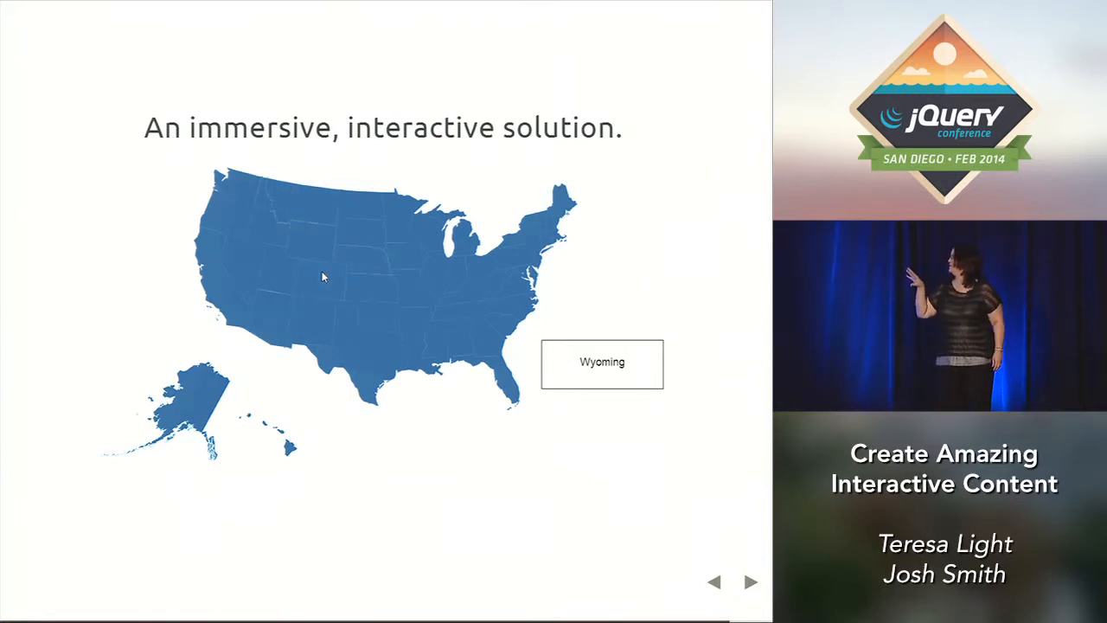
mouse_move(363, 272)
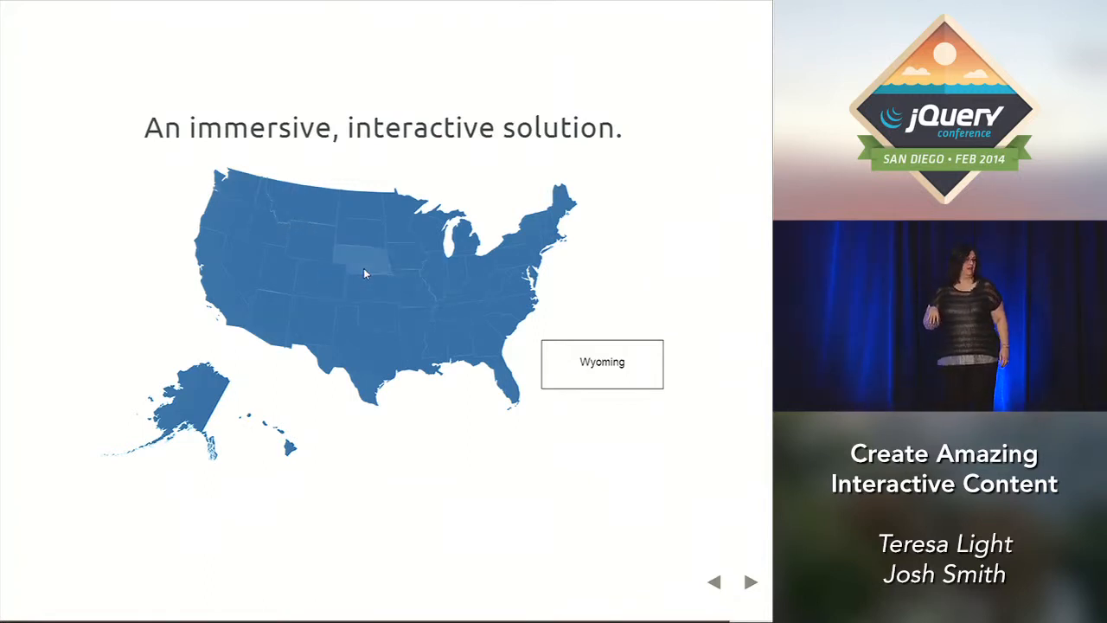
mouse_move(365, 269)
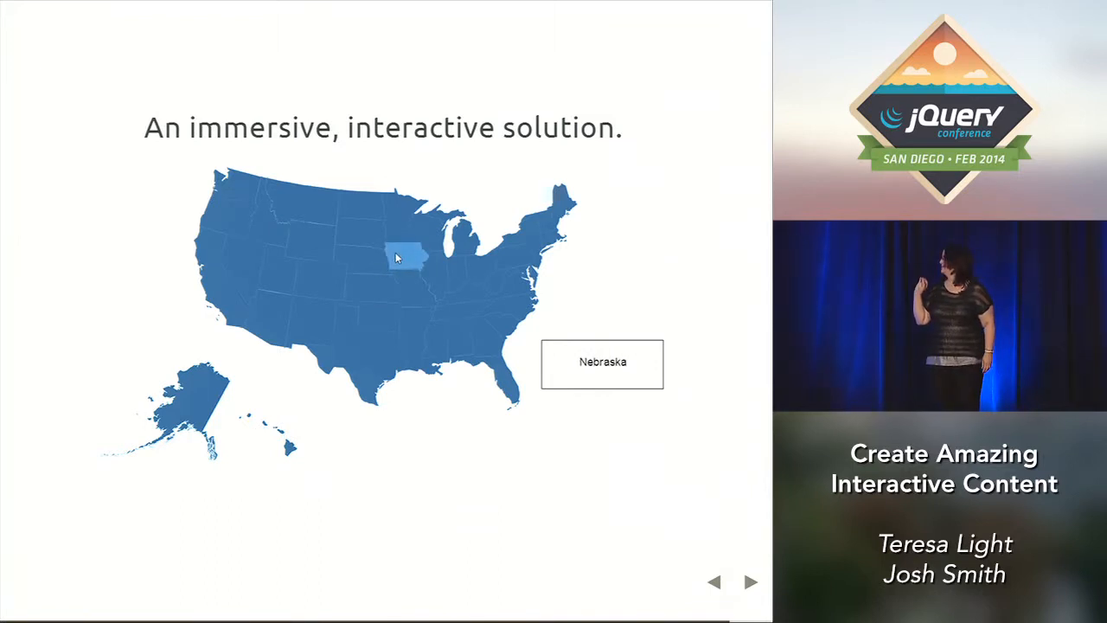
mouse_move(400, 257)
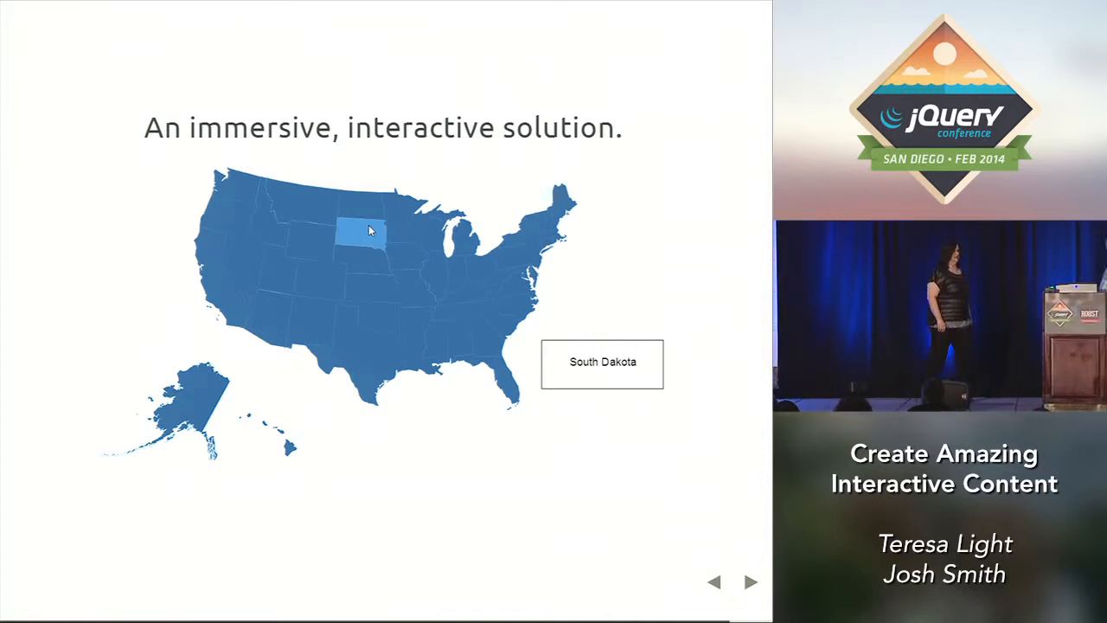
click(749, 582)
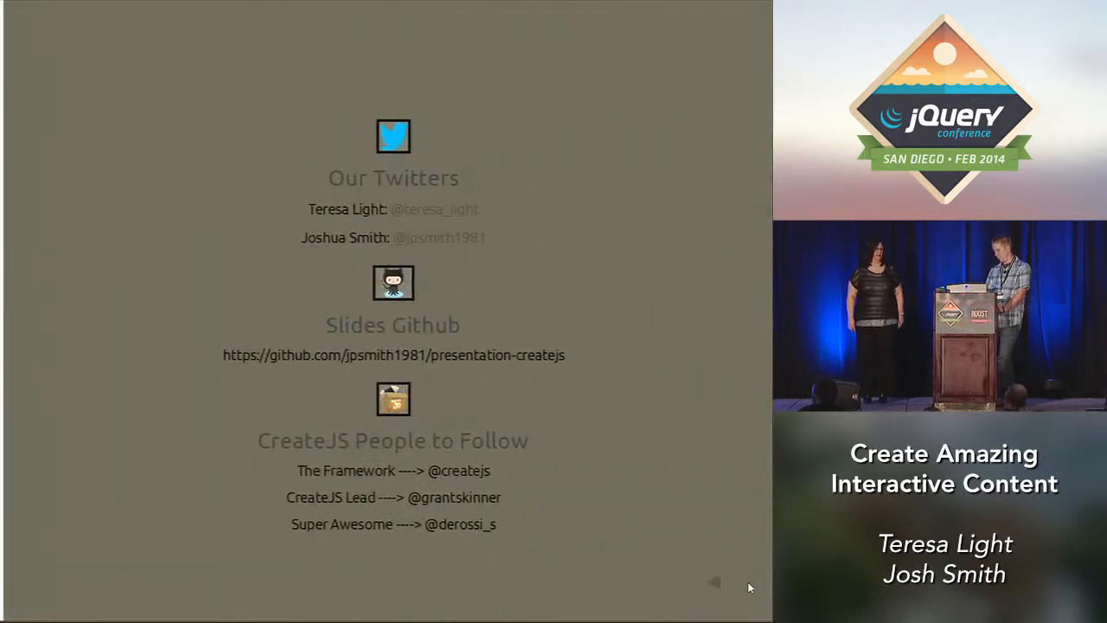